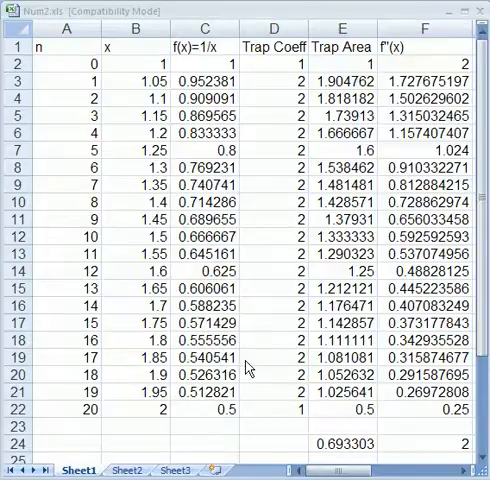
{"action": "mouse_move", "coordinate": [165, 103]}
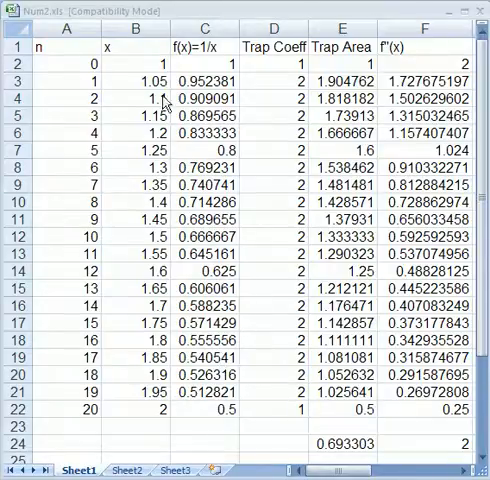
{"action": "mouse_move", "coordinate": [148, 122]}
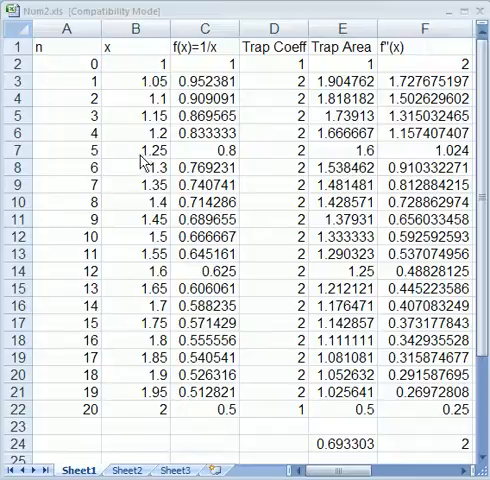
{"action": "left_click", "coordinate": [440, 440]}
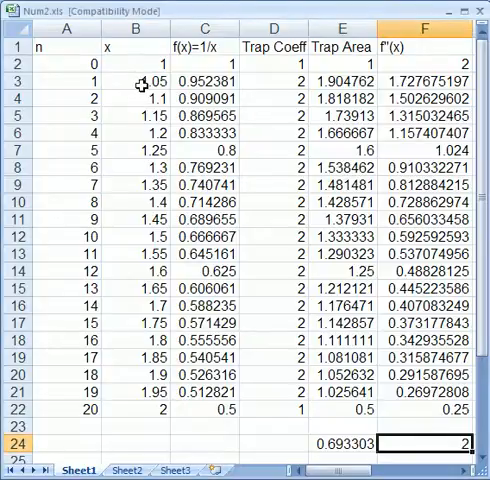
{"action": "left_click", "coordinate": [149, 72]}
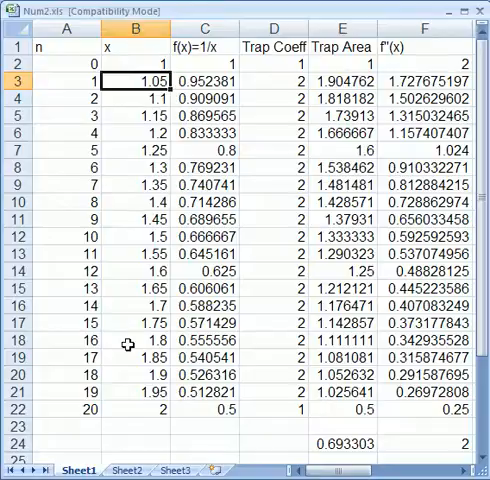
{"action": "mouse_move", "coordinate": [180, 103]}
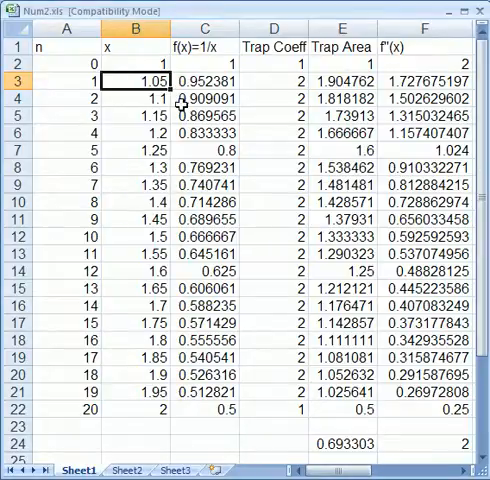
{"action": "left_click", "coordinate": [202, 62]}
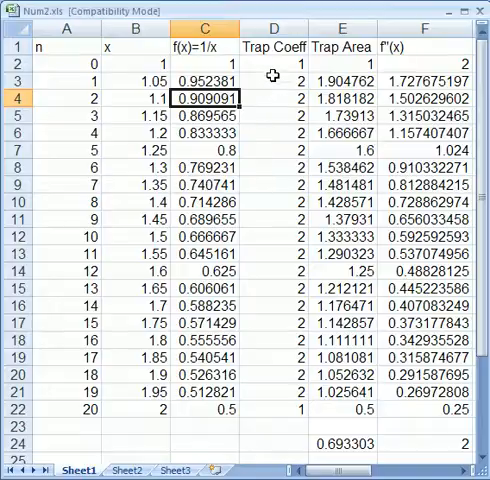
{"action": "left_click", "coordinate": [272, 63]}
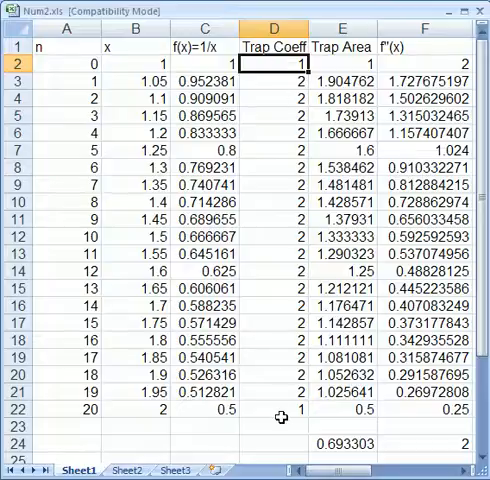
{"action": "left_click", "coordinate": [280, 202]}
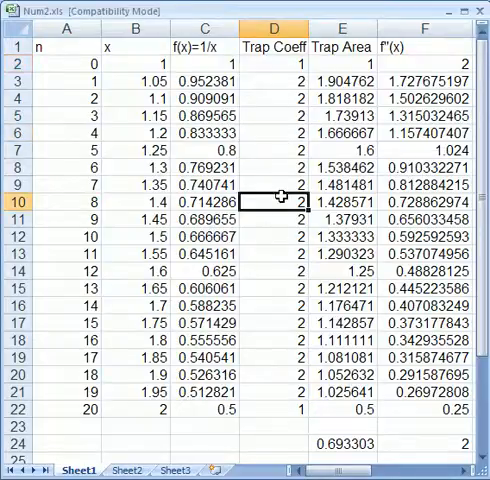
{"action": "left_click", "coordinate": [265, 269]}
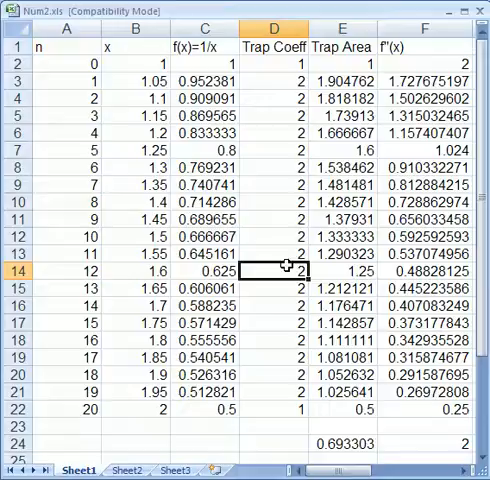
{"action": "left_click", "coordinate": [342, 63]}
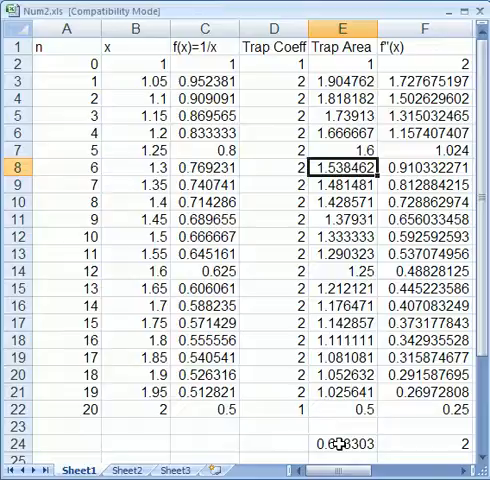
{"action": "left_click", "coordinate": [345, 442]}
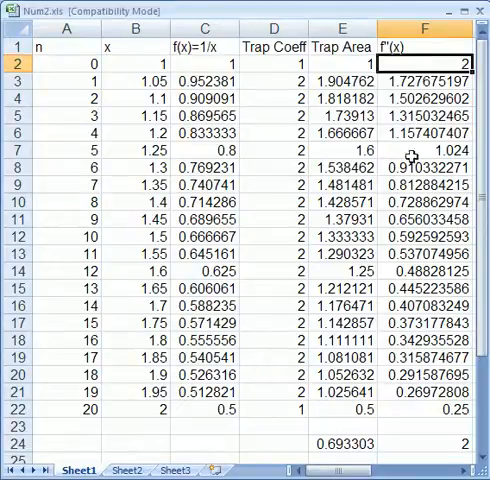
{"action": "left_click", "coordinate": [440, 157]}
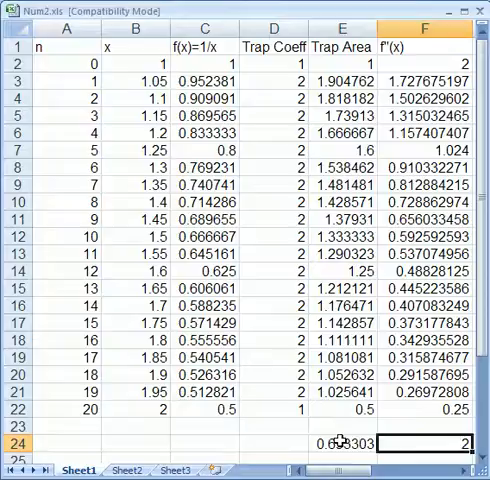
{"action": "left_click", "coordinate": [342, 443]}
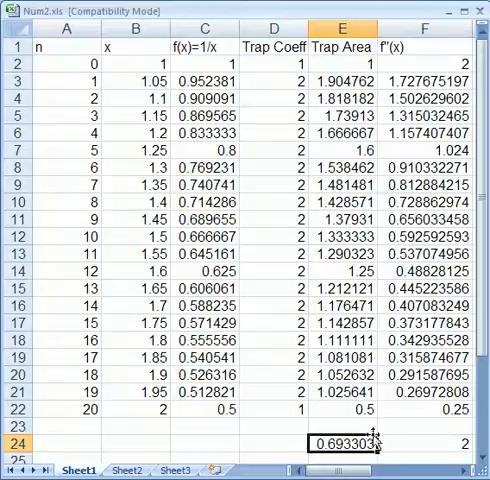